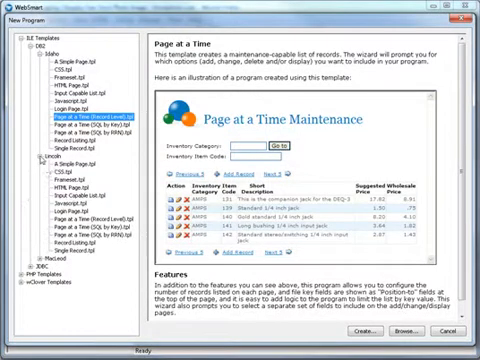
Step: Create a Page-at-a-Time maintenance program and view its generated PML source for the orders file
{"action": "left_click", "coordinate": [70, 212]}
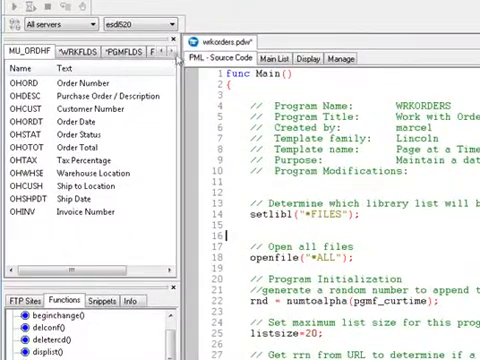
Step: Show the built-in Functions list with prototypes and browse partway down it
{"action": "left_click", "coordinate": [104, 48]}
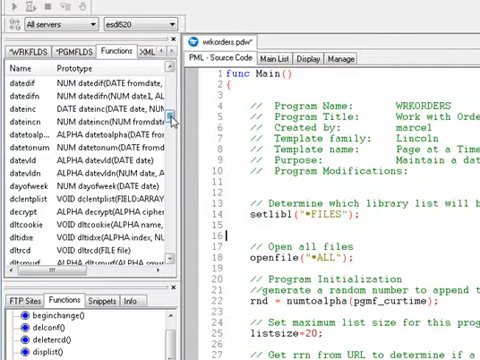
{"action": "scroll", "scroll_direction": "down", "scroll_amount": 3}
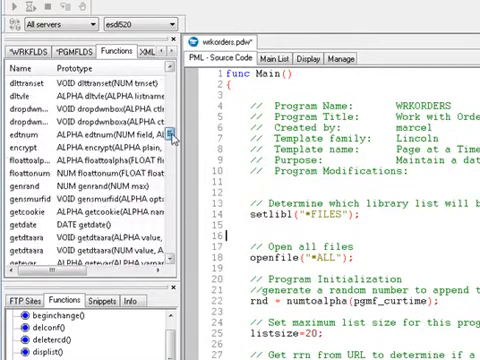
{"action": "scroll", "scroll_direction": "down", "scroll_amount": 3}
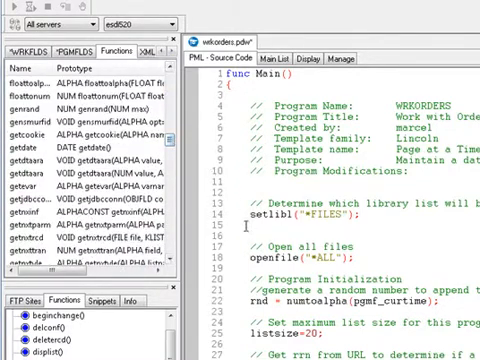